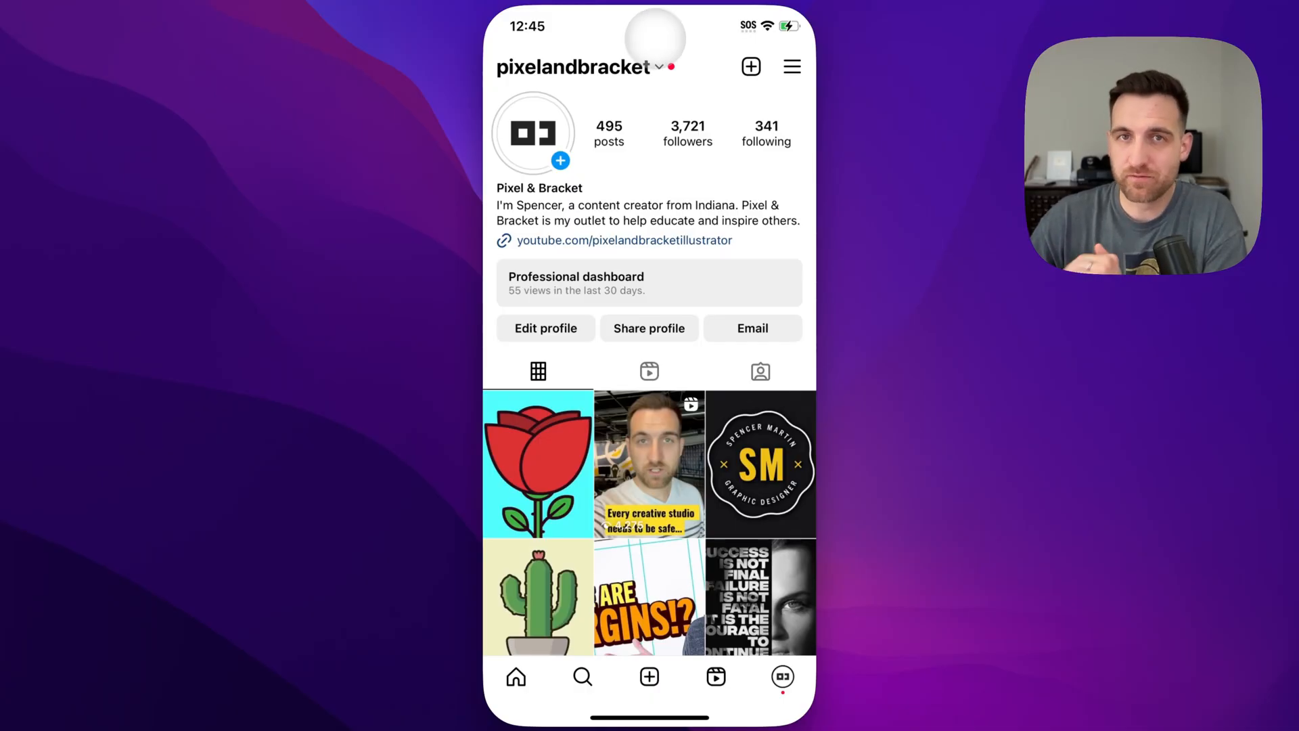
{"action": "mouse_move", "coordinate": [631, 170]}
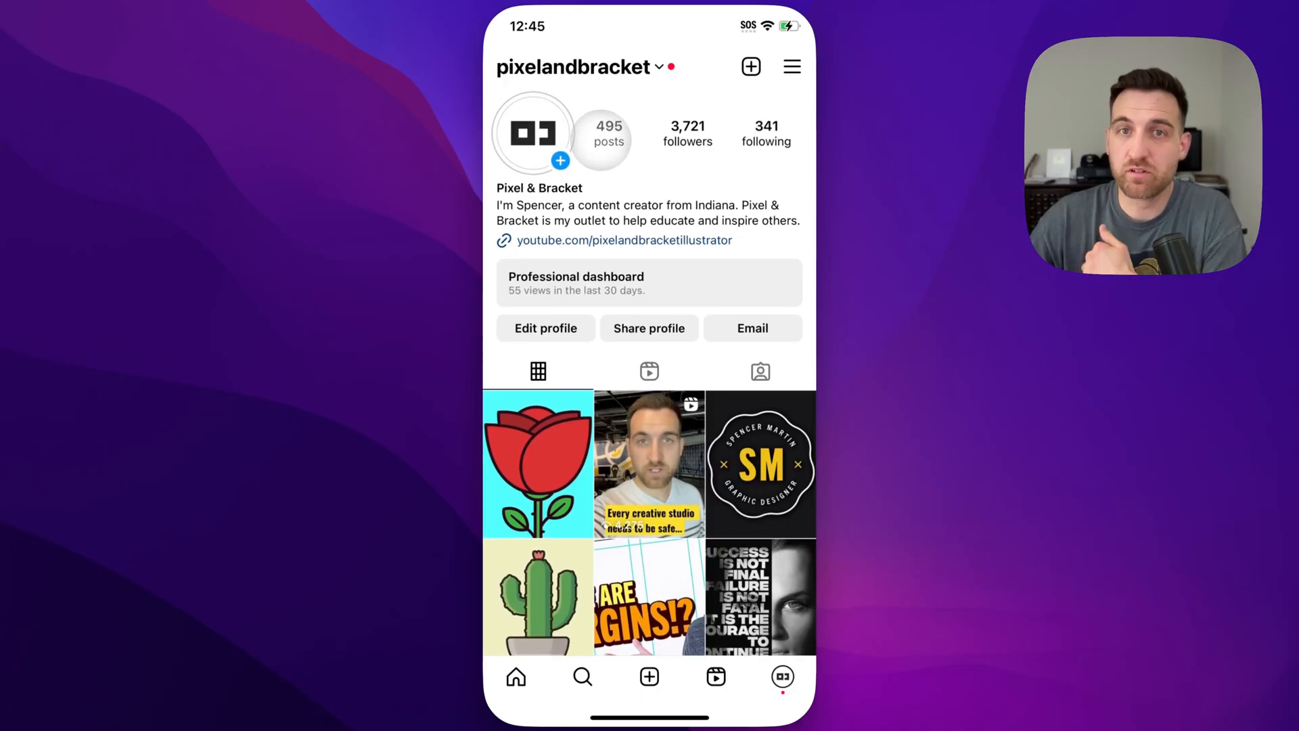
View your own active story showing the red rose with the 'New Tutorial' sticker
{"action": "left_click", "coordinate": [532, 133]}
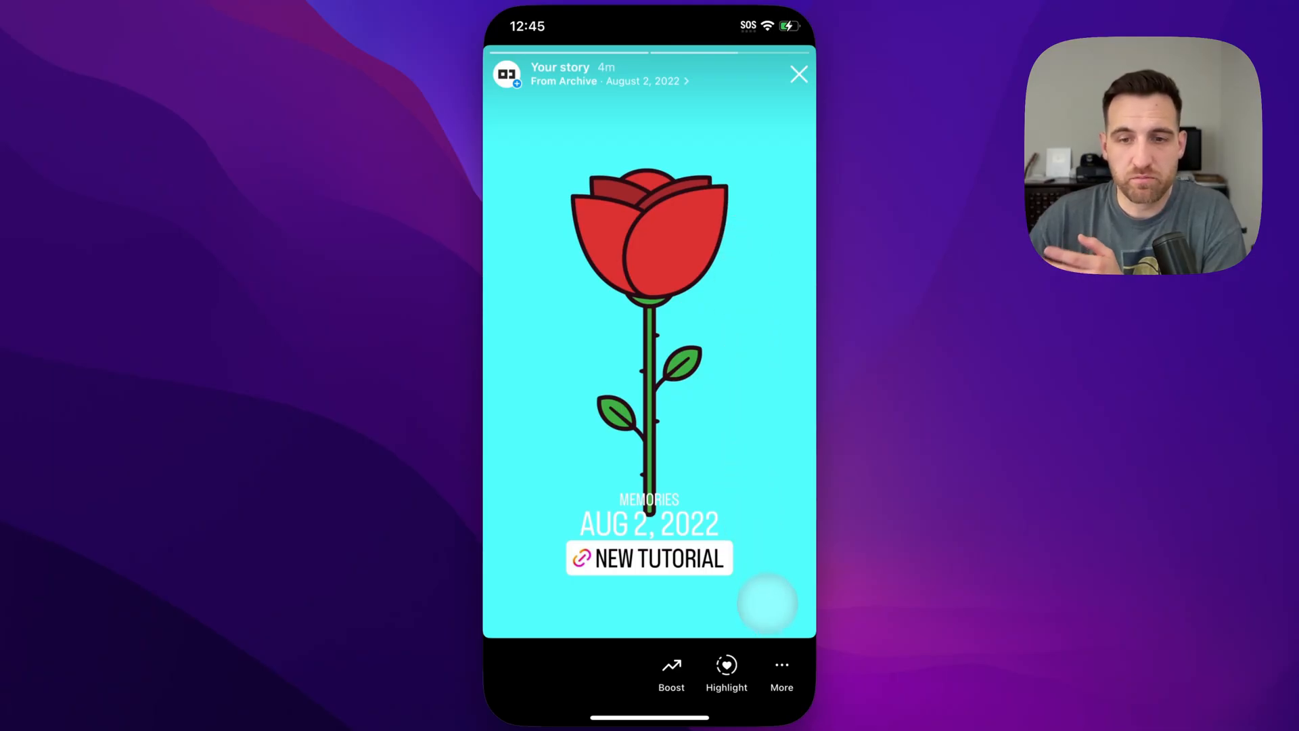
Delete the active rose story from its More options menu
{"action": "left_click", "coordinate": [780, 671]}
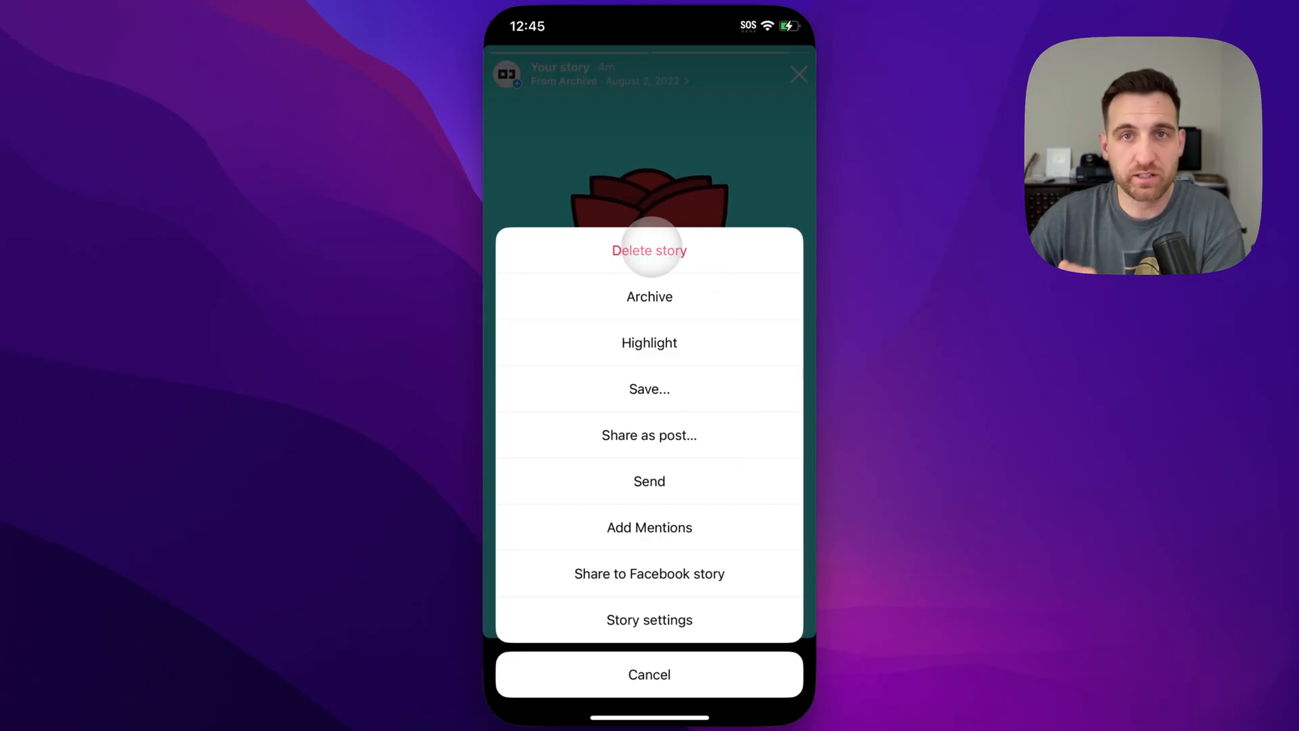
{"action": "left_click", "coordinate": [649, 674]}
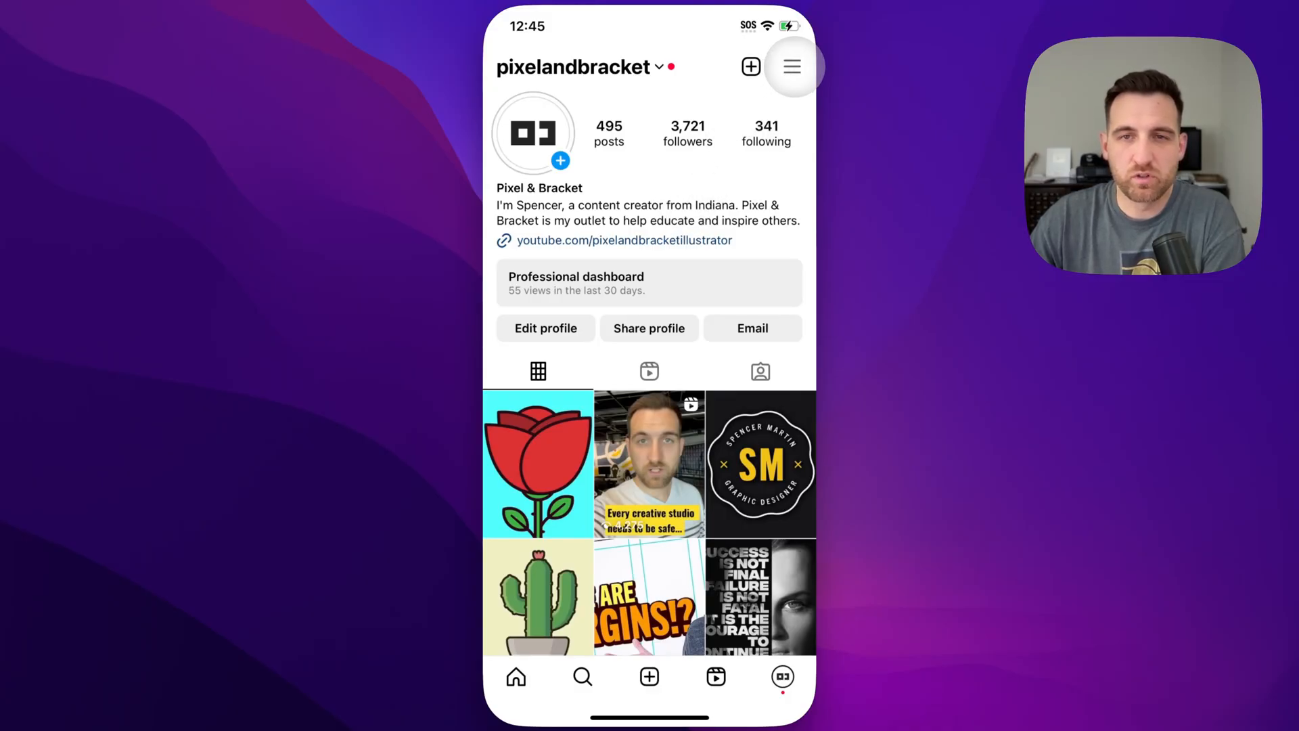
Open the March 24 rose story from the stories Archive
{"action": "left_click", "coordinate": [790, 66]}
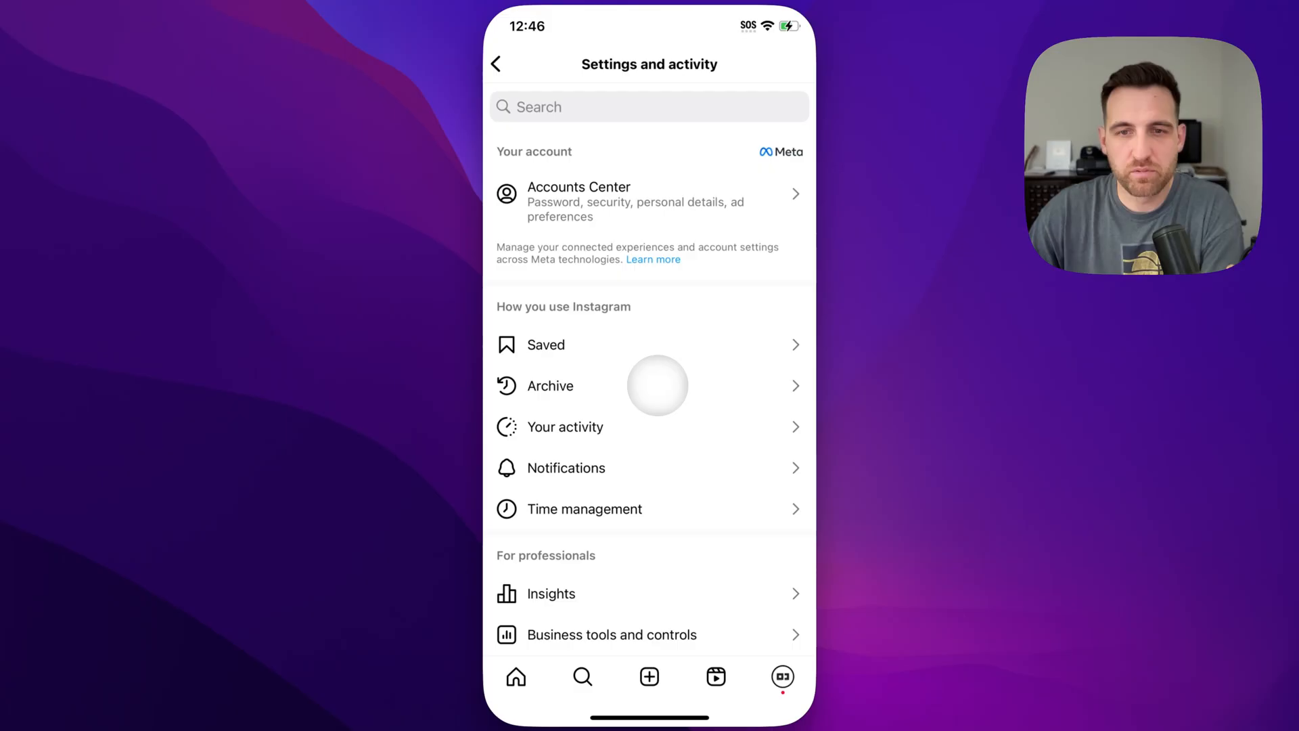
{"action": "left_click", "coordinate": [549, 385]}
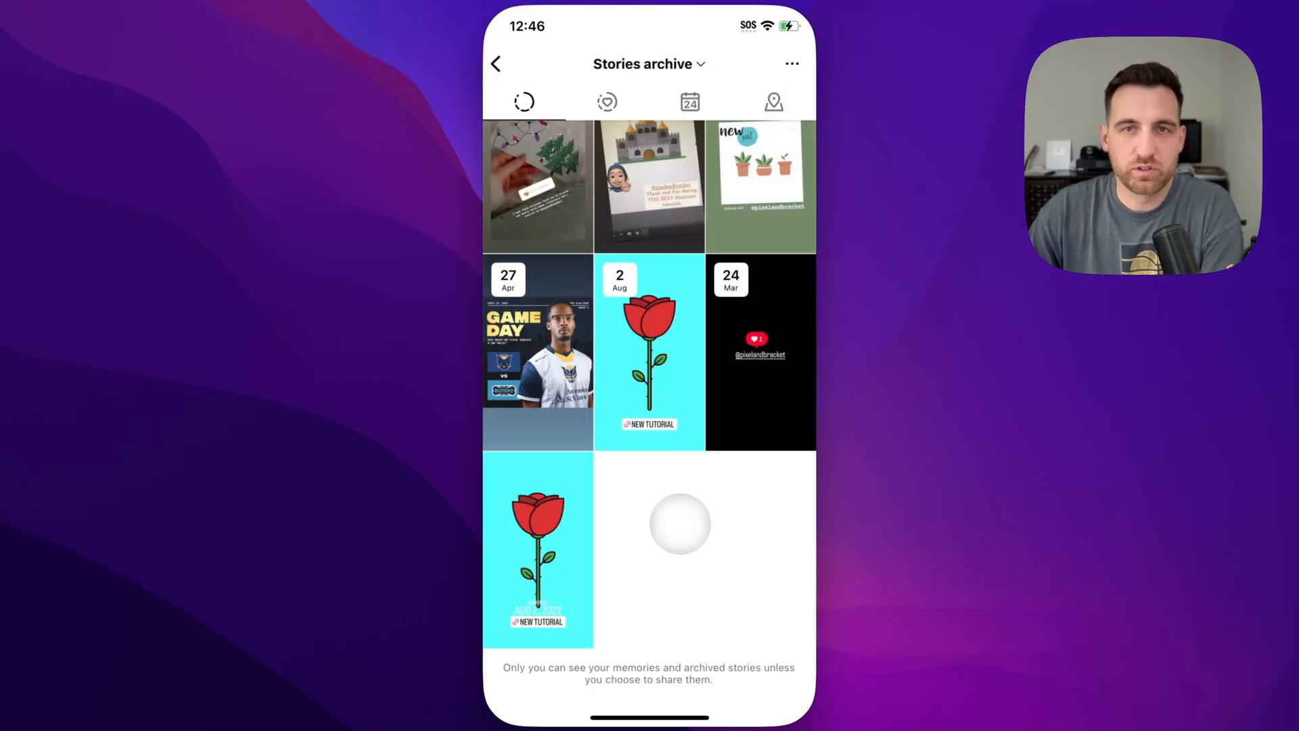
{"action": "left_click", "coordinate": [650, 351]}
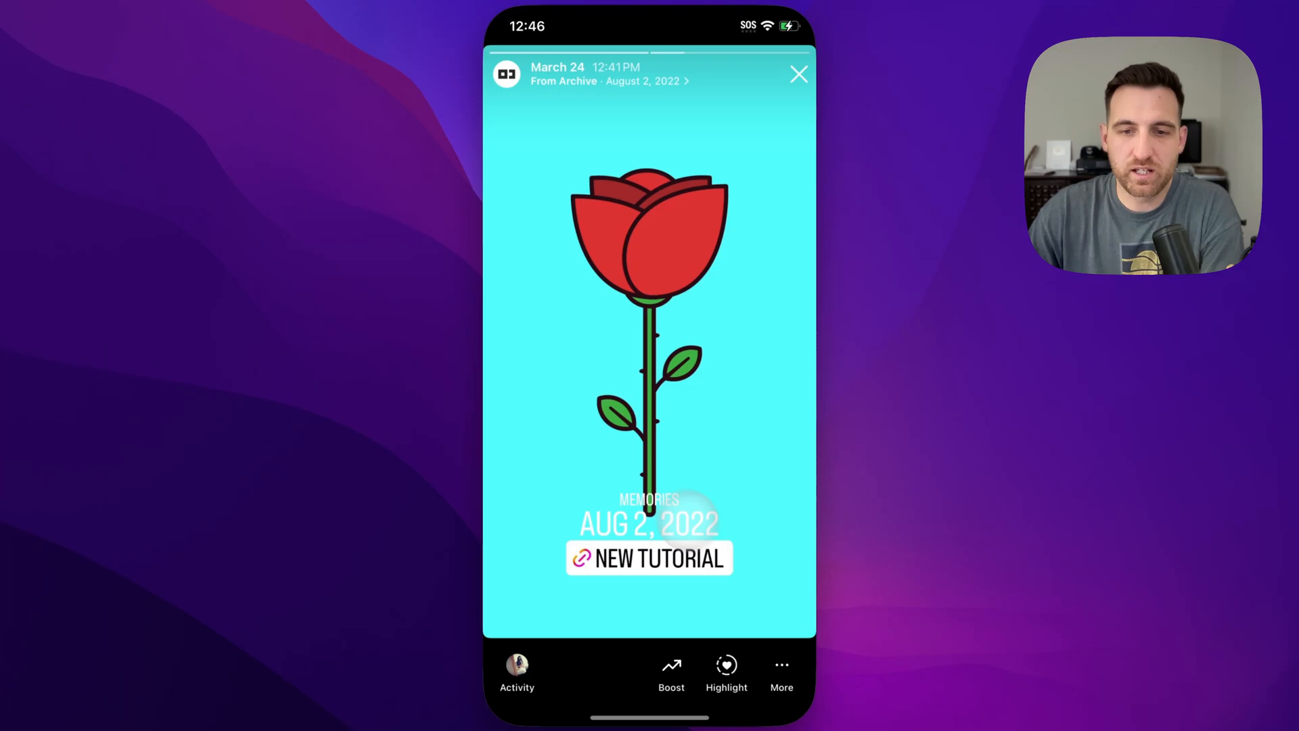
Delete the archived March 24 rose story, dismiss the deletion notice, and close the viewer
{"action": "left_click", "coordinate": [780, 671]}
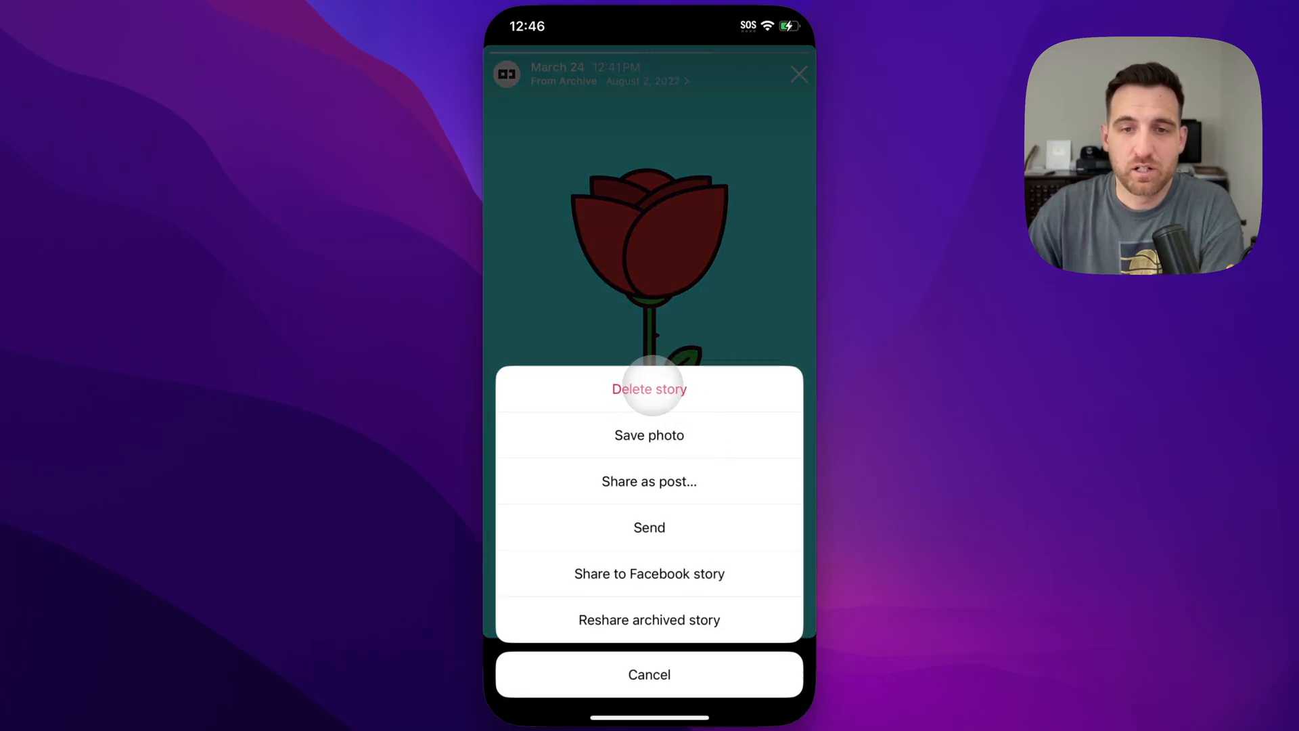
{"action": "left_click", "coordinate": [649, 389]}
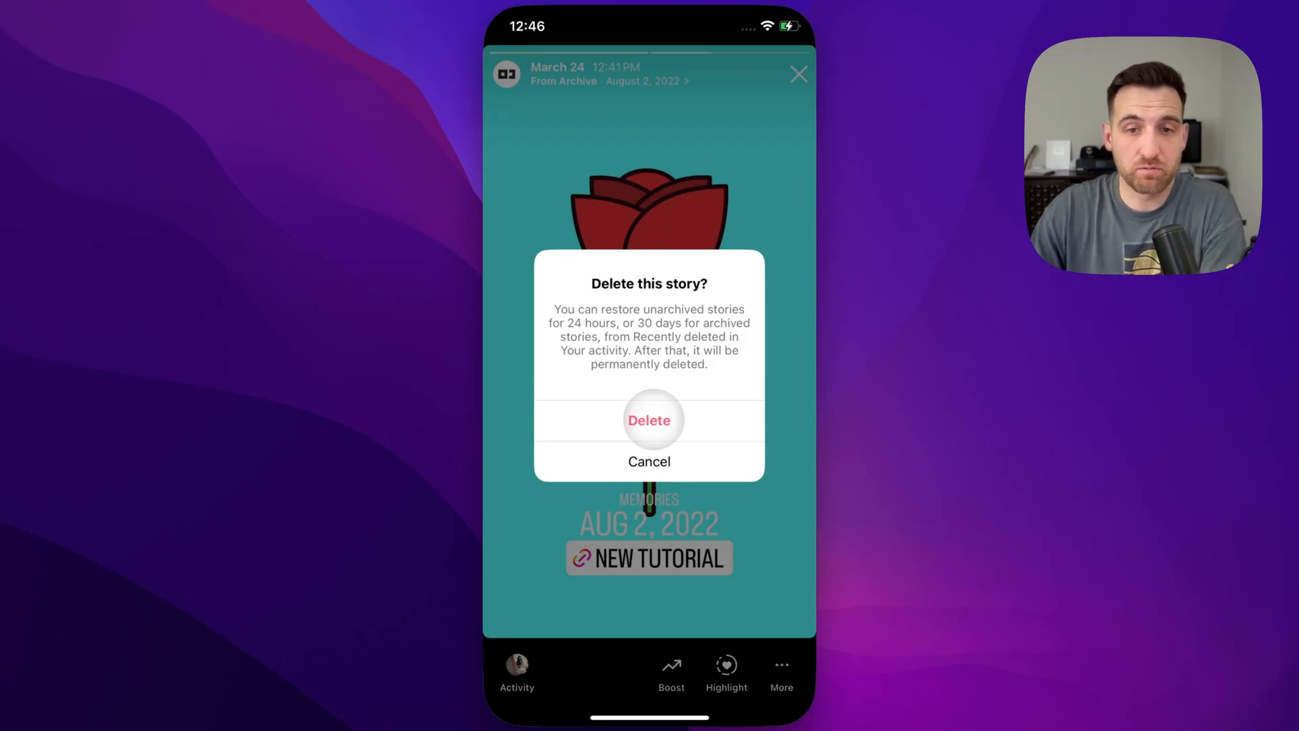
{"action": "left_click", "coordinate": [648, 420]}
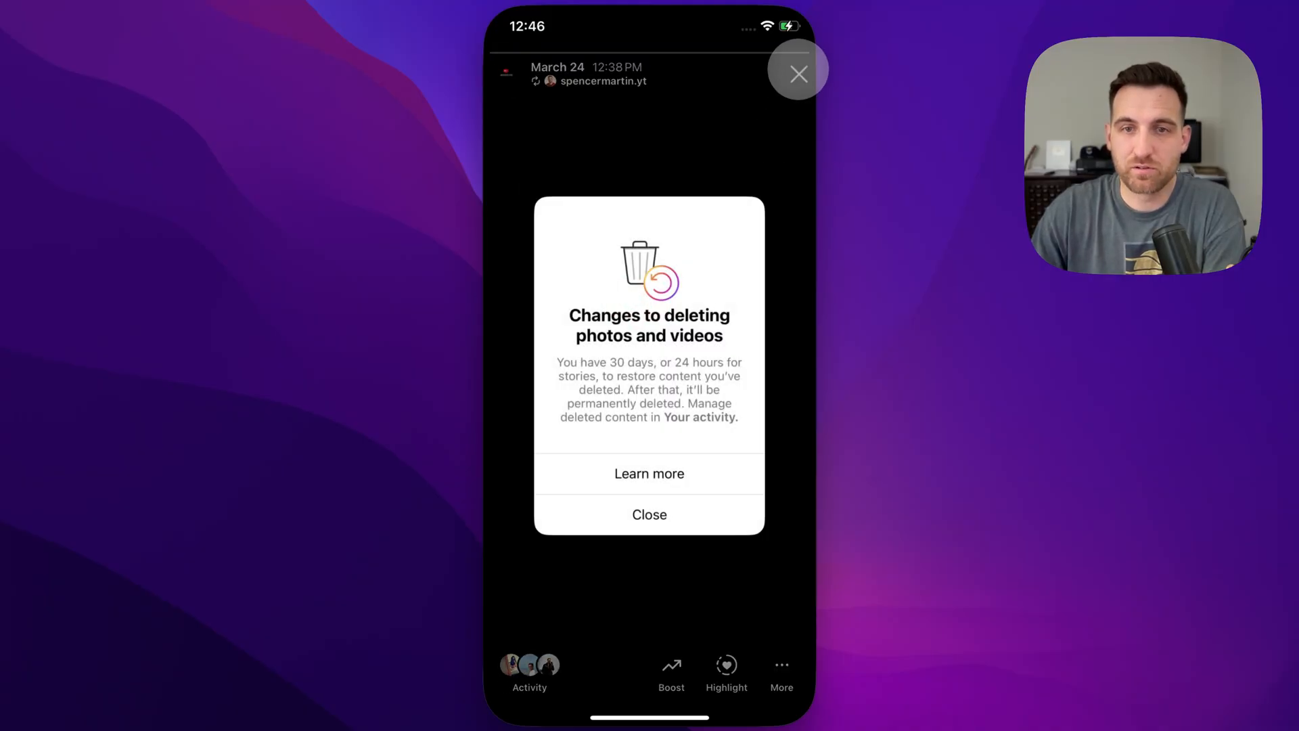
{"action": "left_click", "coordinate": [650, 513]}
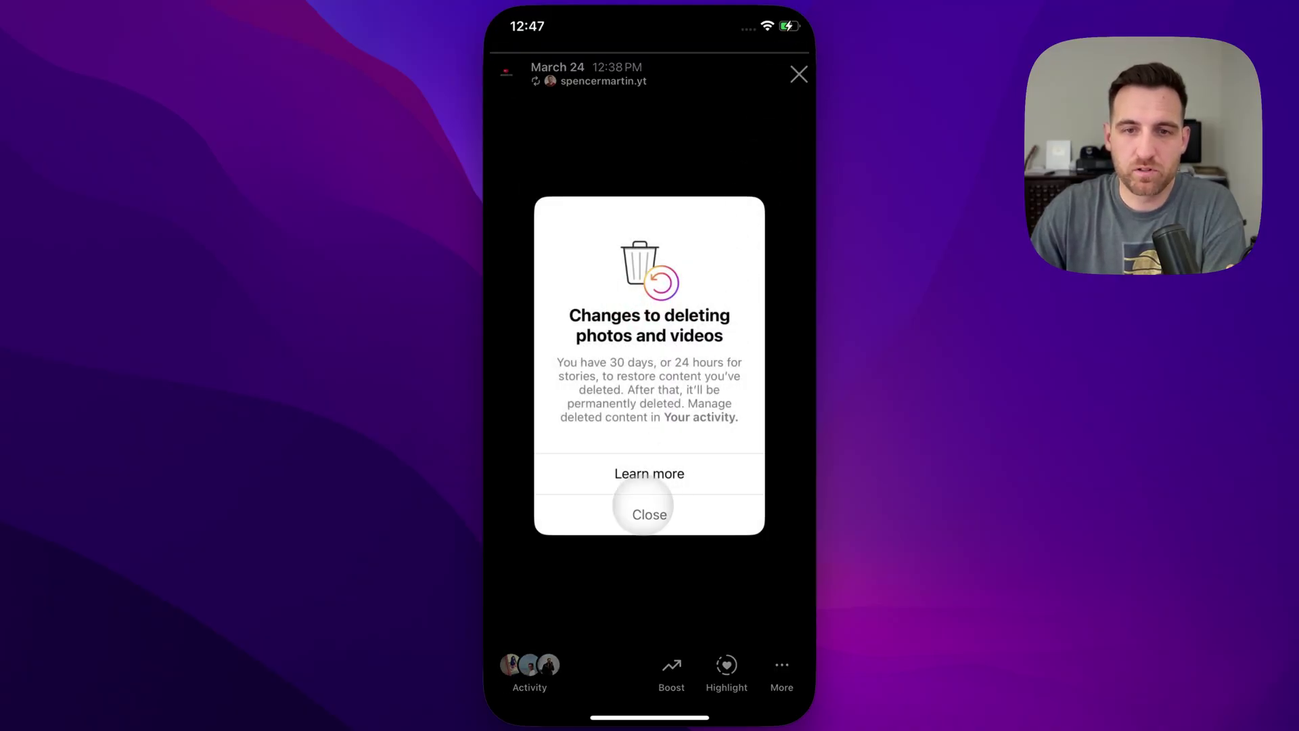
{"action": "left_click", "coordinate": [650, 513]}
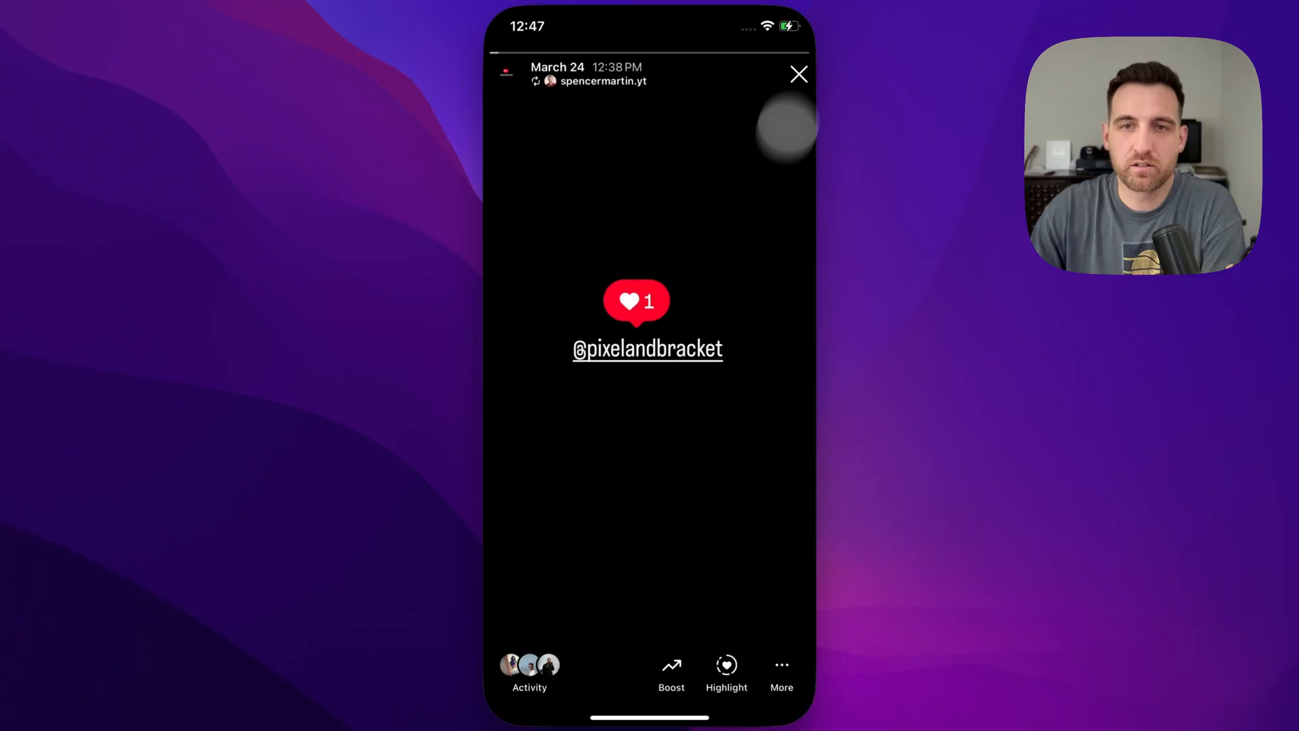
{"action": "left_click", "coordinate": [798, 74]}
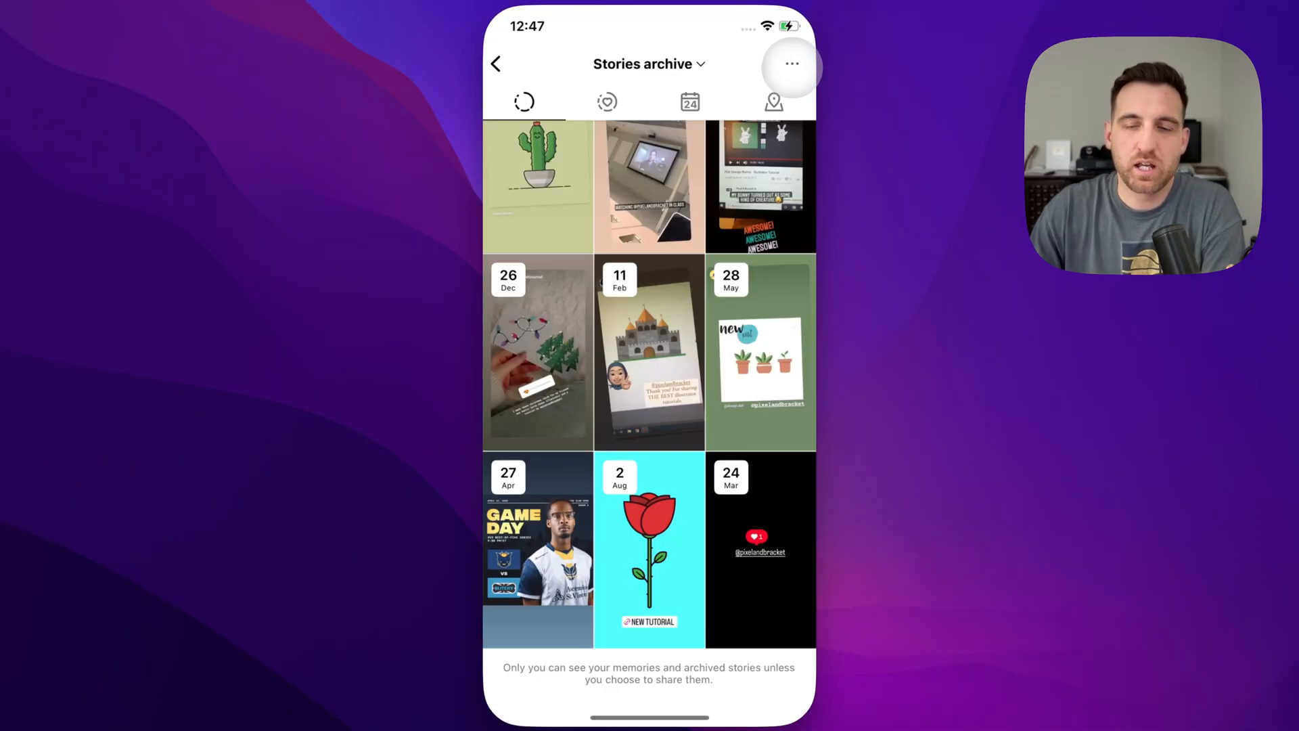
Go to Your activity > Recently deleted to find the rose story with 30 days left
{"action": "left_click", "coordinate": [790, 63]}
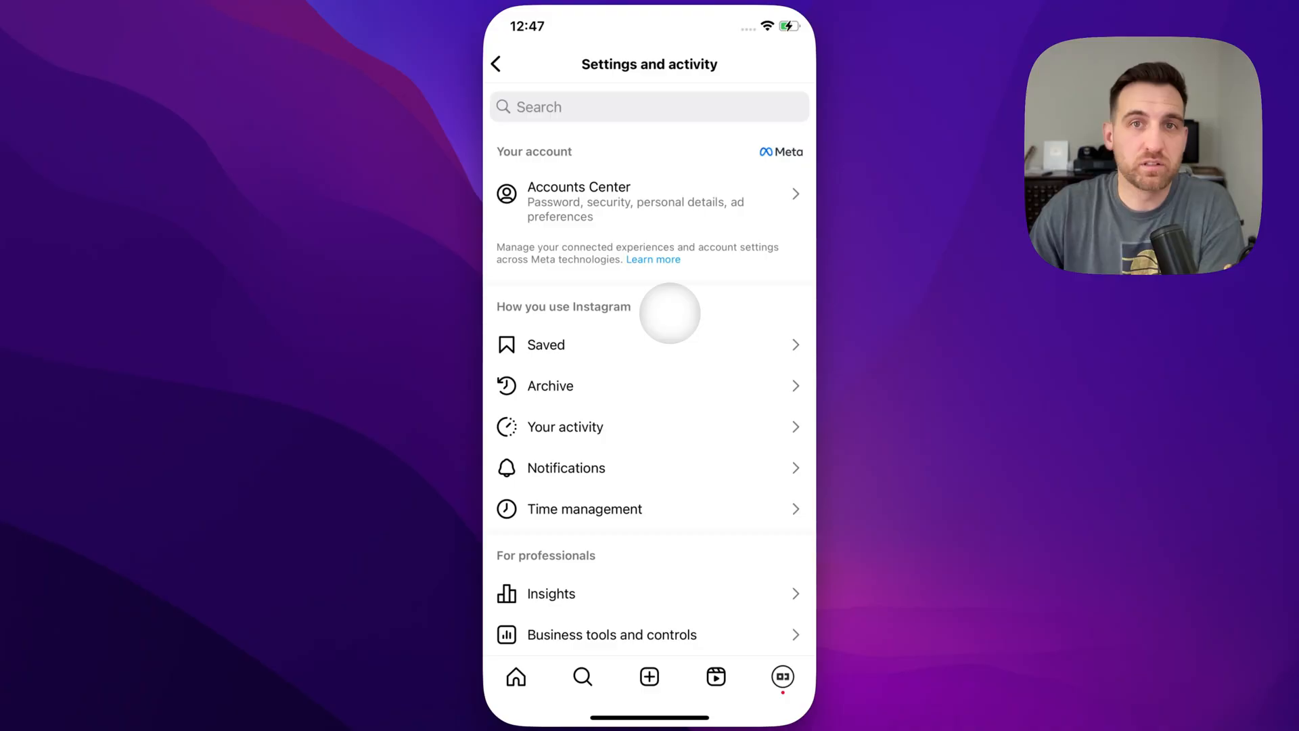
{"action": "mouse_move", "coordinate": [594, 426]}
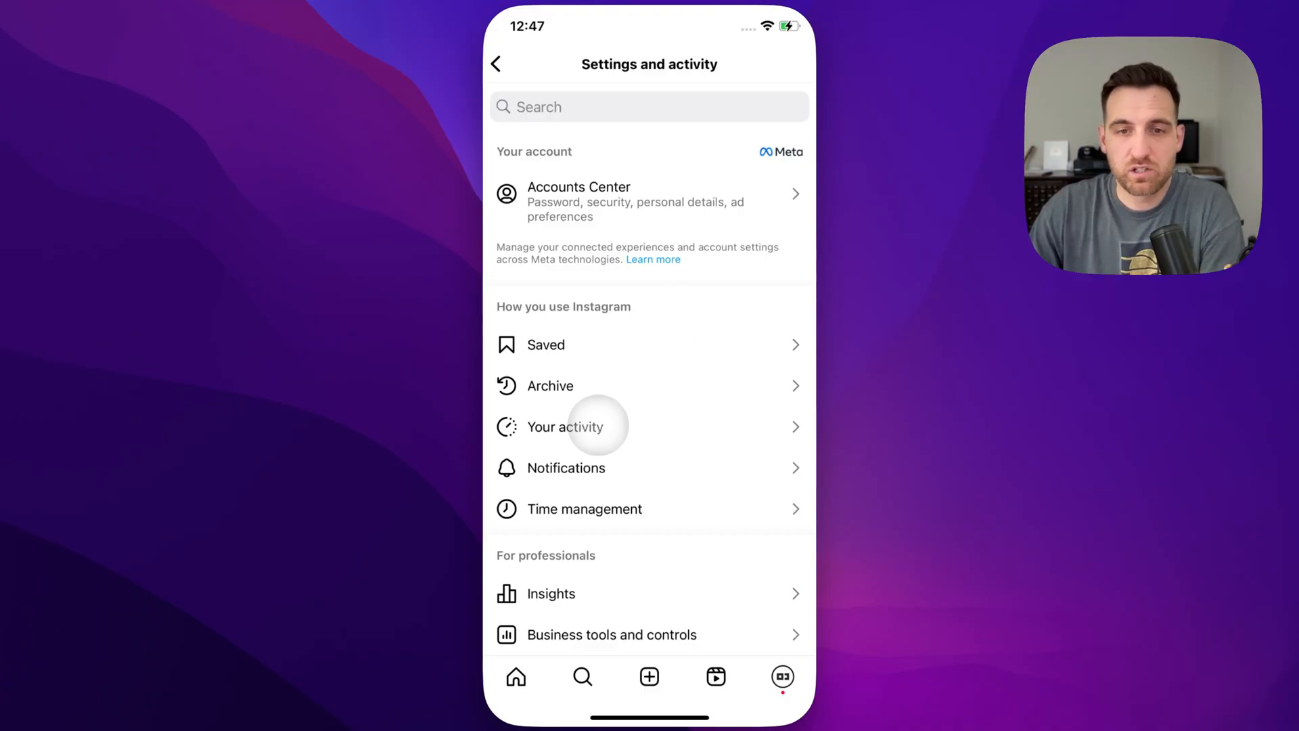
{"action": "left_click", "coordinate": [563, 427]}
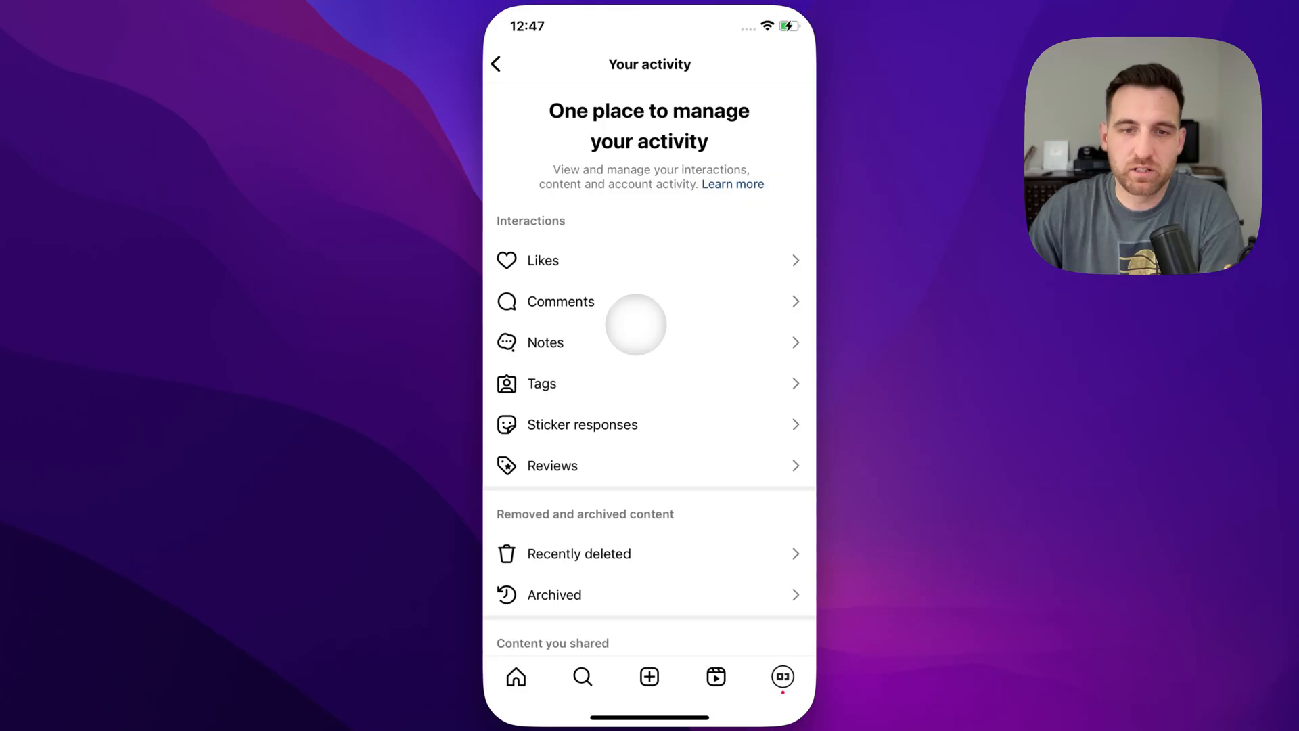
{"action": "scroll", "scroll_direction": "up", "scroll_amount": 3}
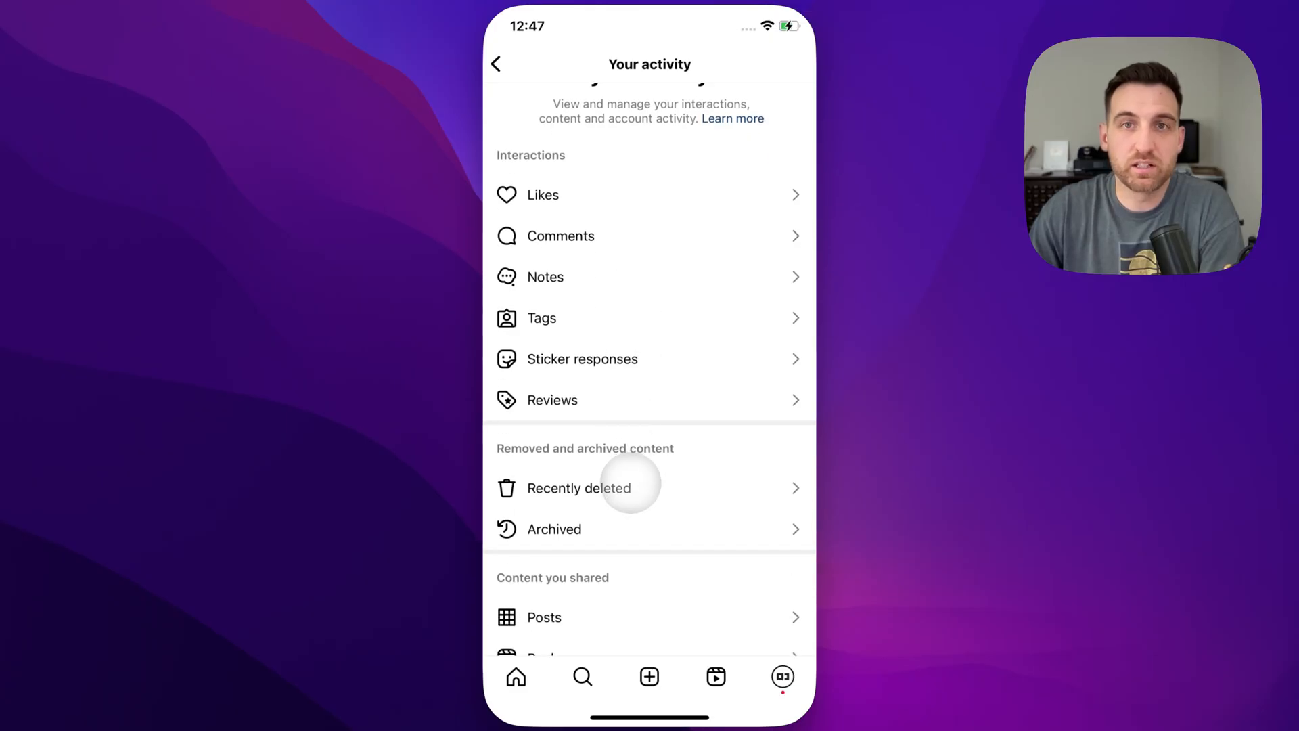
{"action": "left_click", "coordinate": [578, 487]}
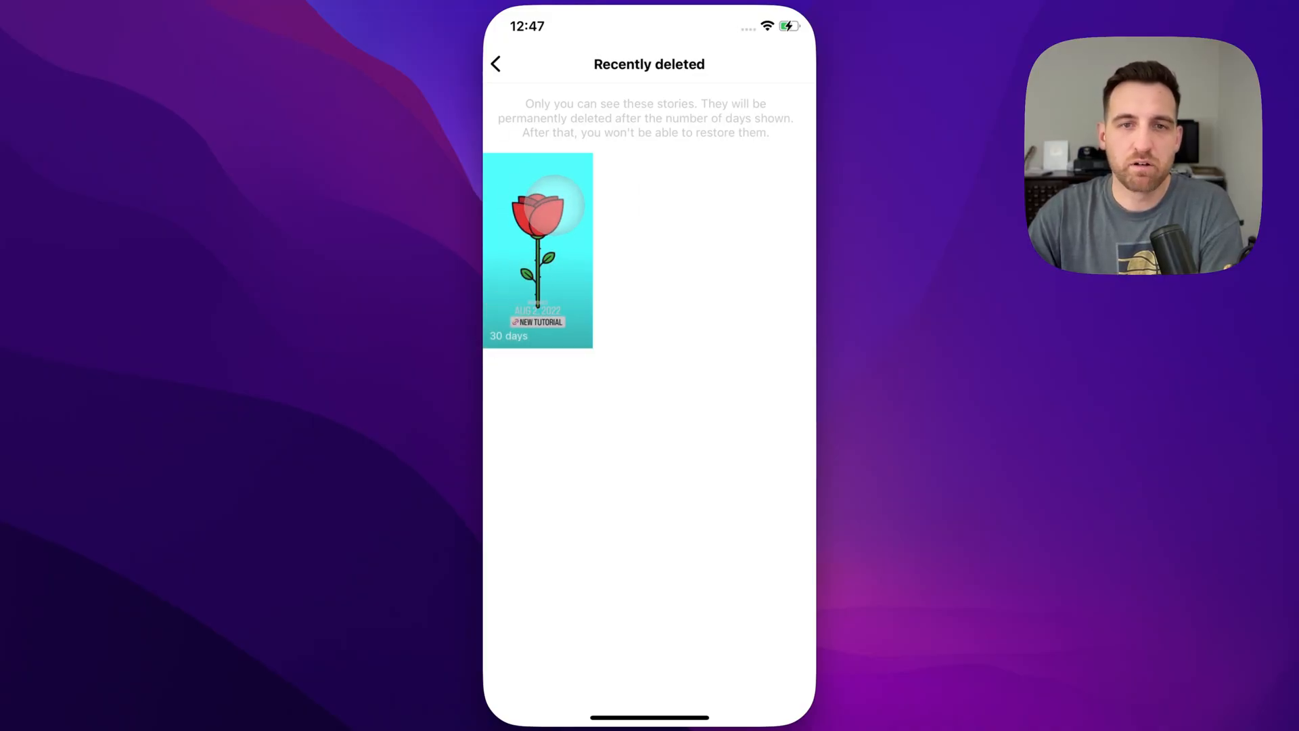
Choose Delete on the recently deleted rose story and confirm, reaching the security-code prompt
{"action": "left_click", "coordinate": [538, 250]}
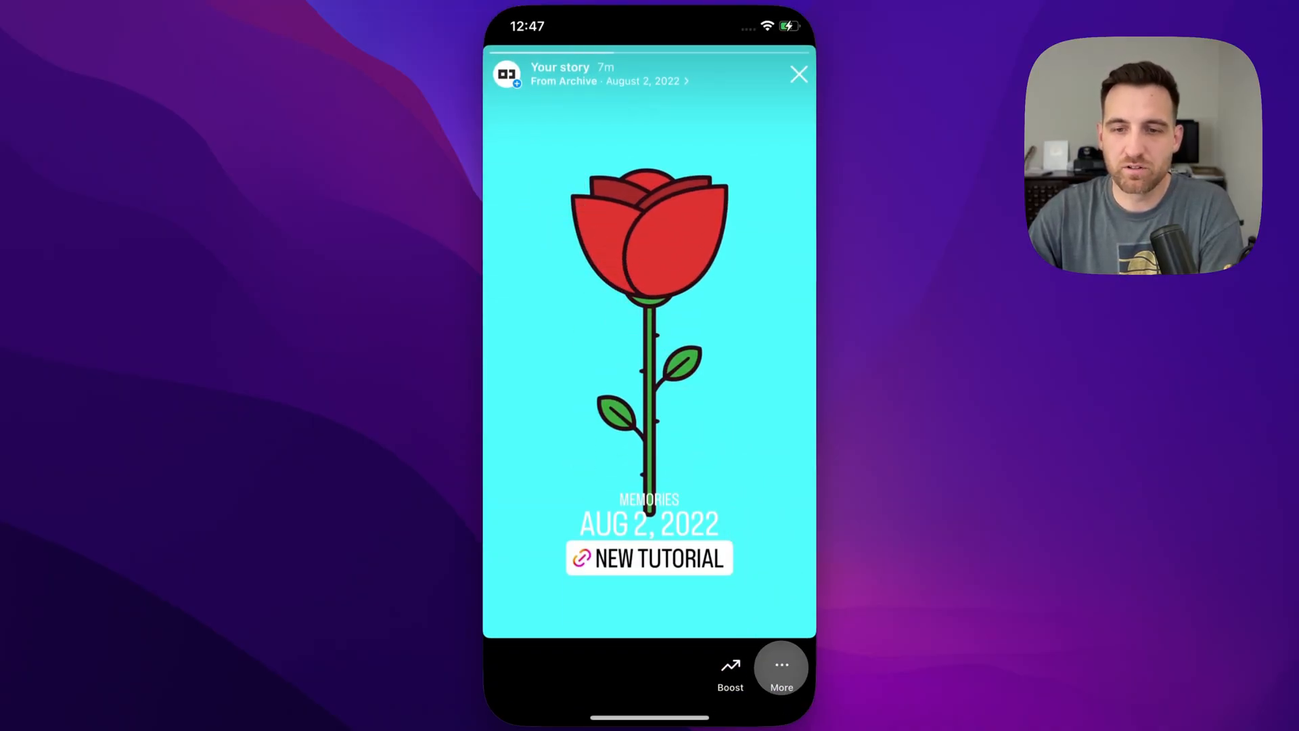
{"action": "left_click", "coordinate": [780, 671]}
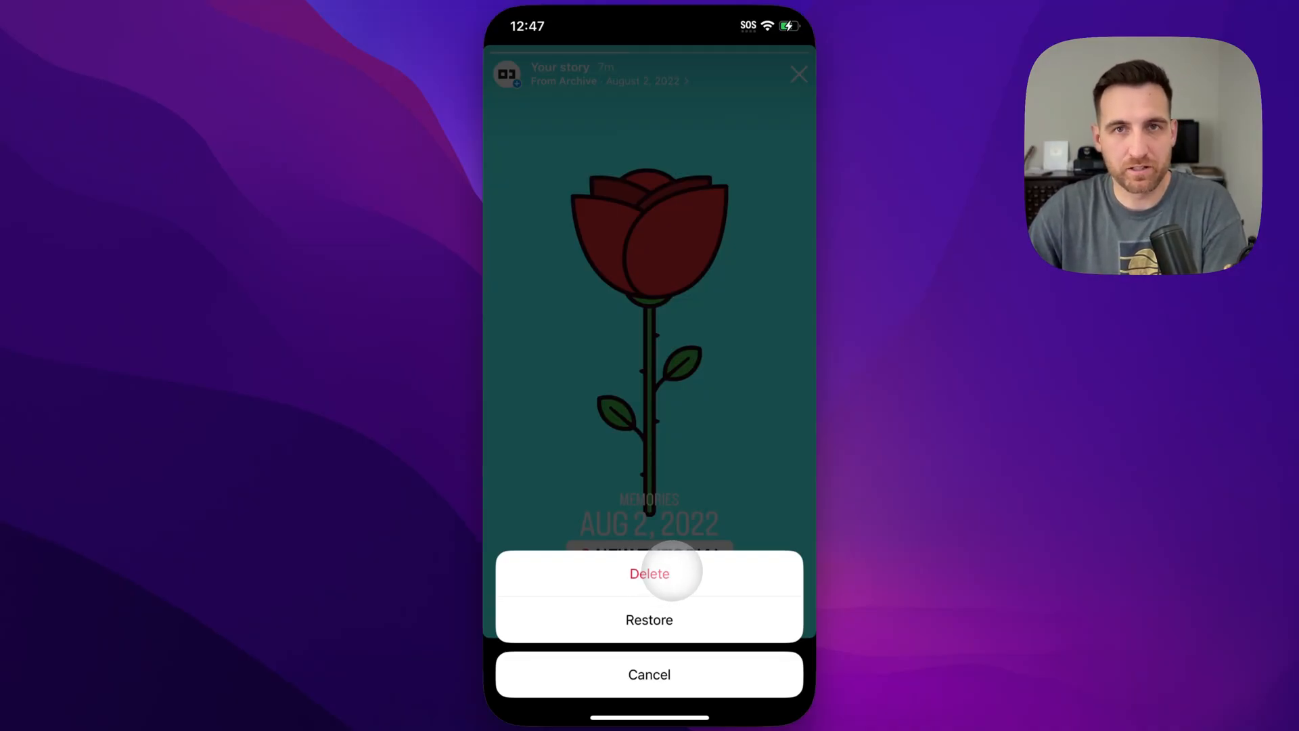
{"action": "left_click", "coordinate": [650, 573]}
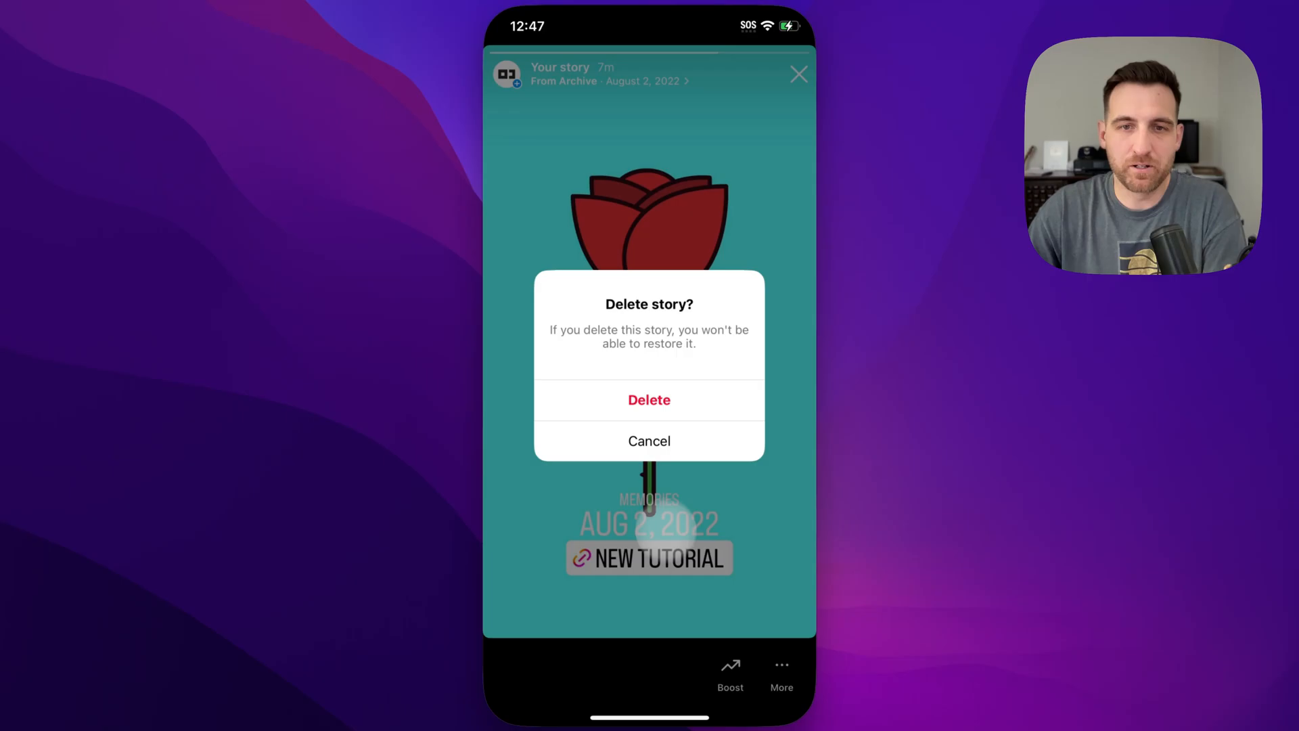
{"action": "left_click", "coordinate": [649, 399]}
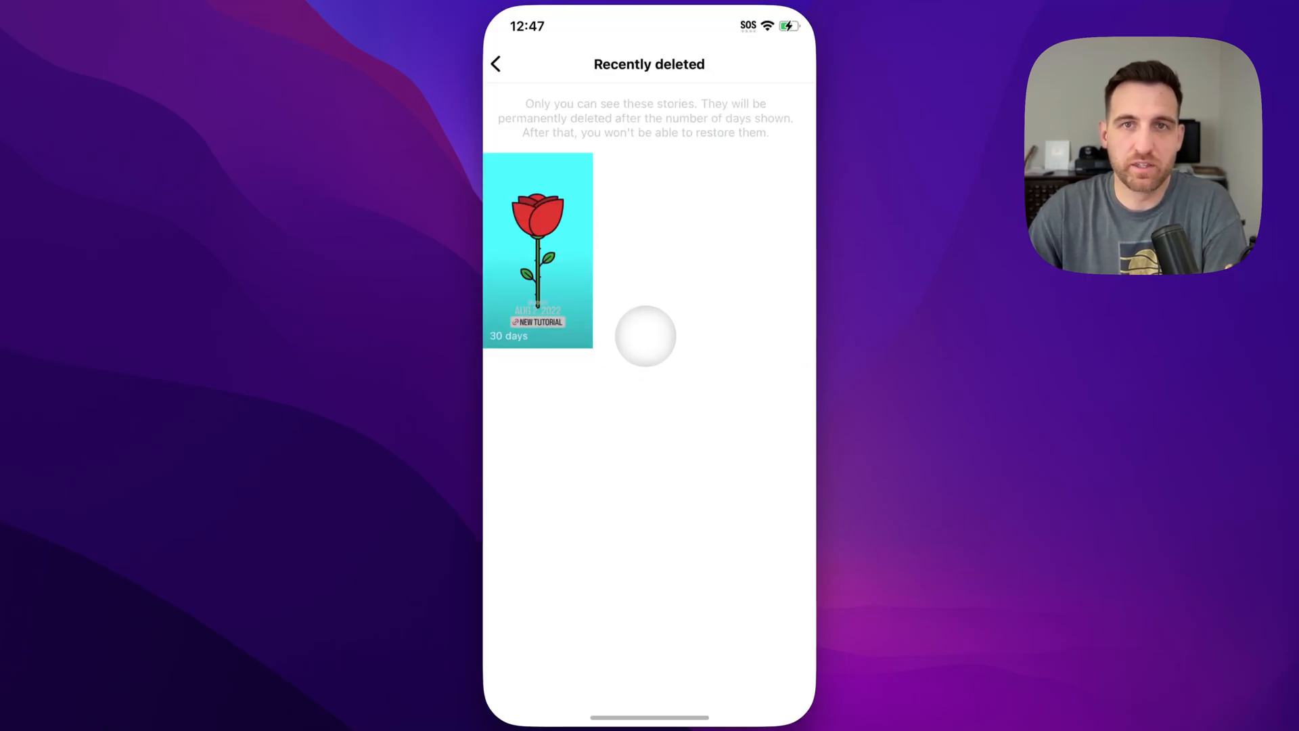
{"action": "left_click", "coordinate": [536, 252]}
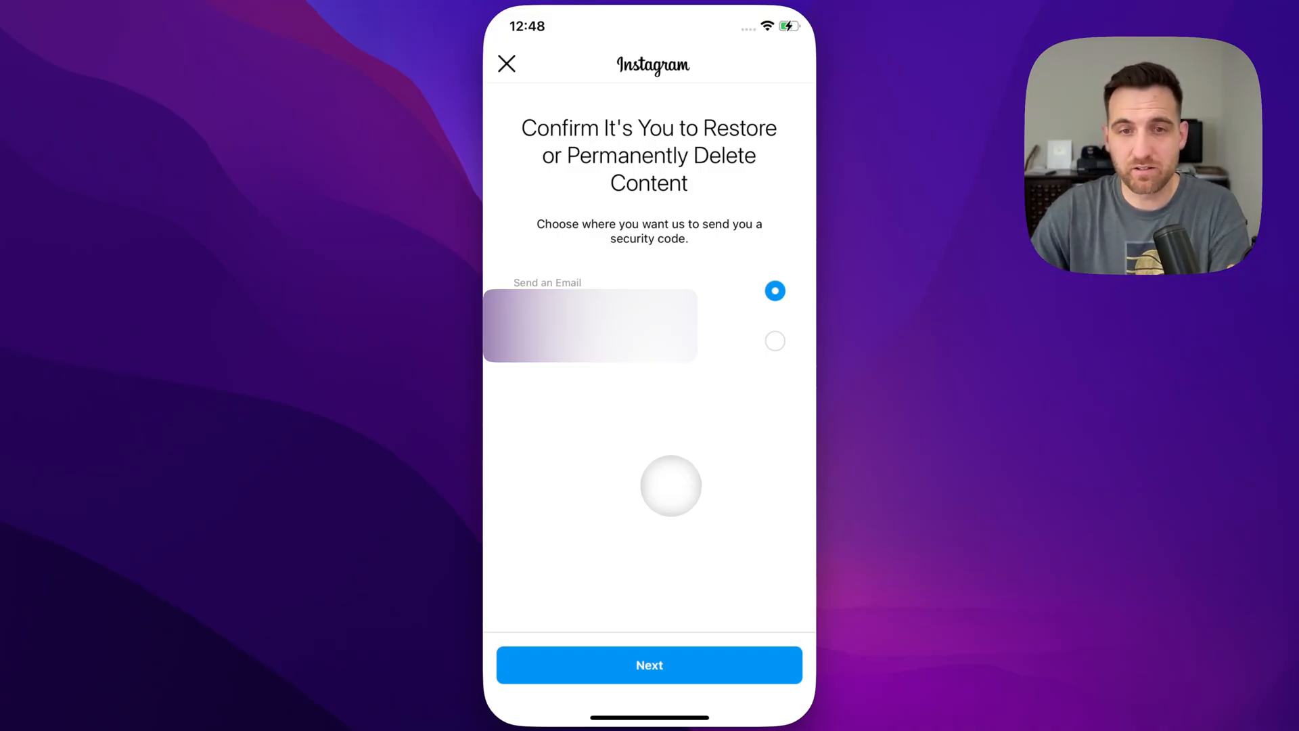
Select the second contact option on Confirm It's You and request the code
{"action": "left_click", "coordinate": [774, 340]}
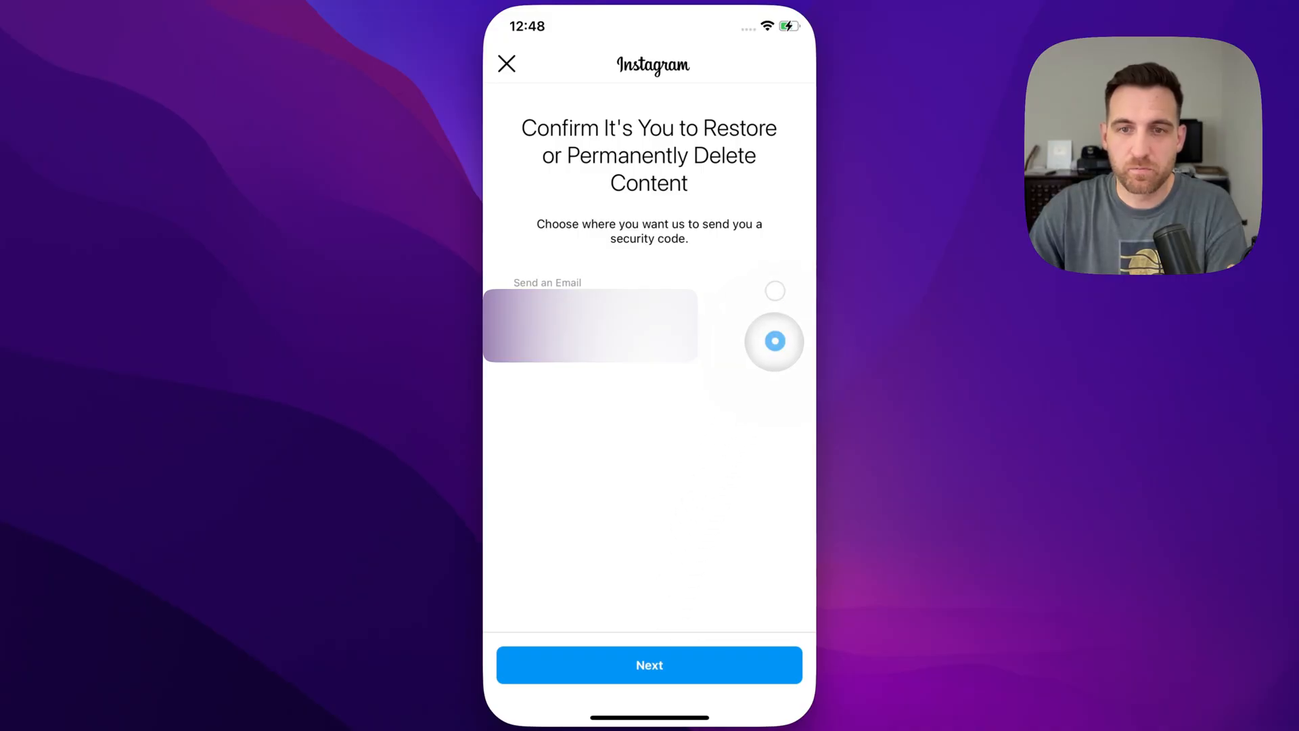
{"action": "left_click", "coordinate": [650, 663]}
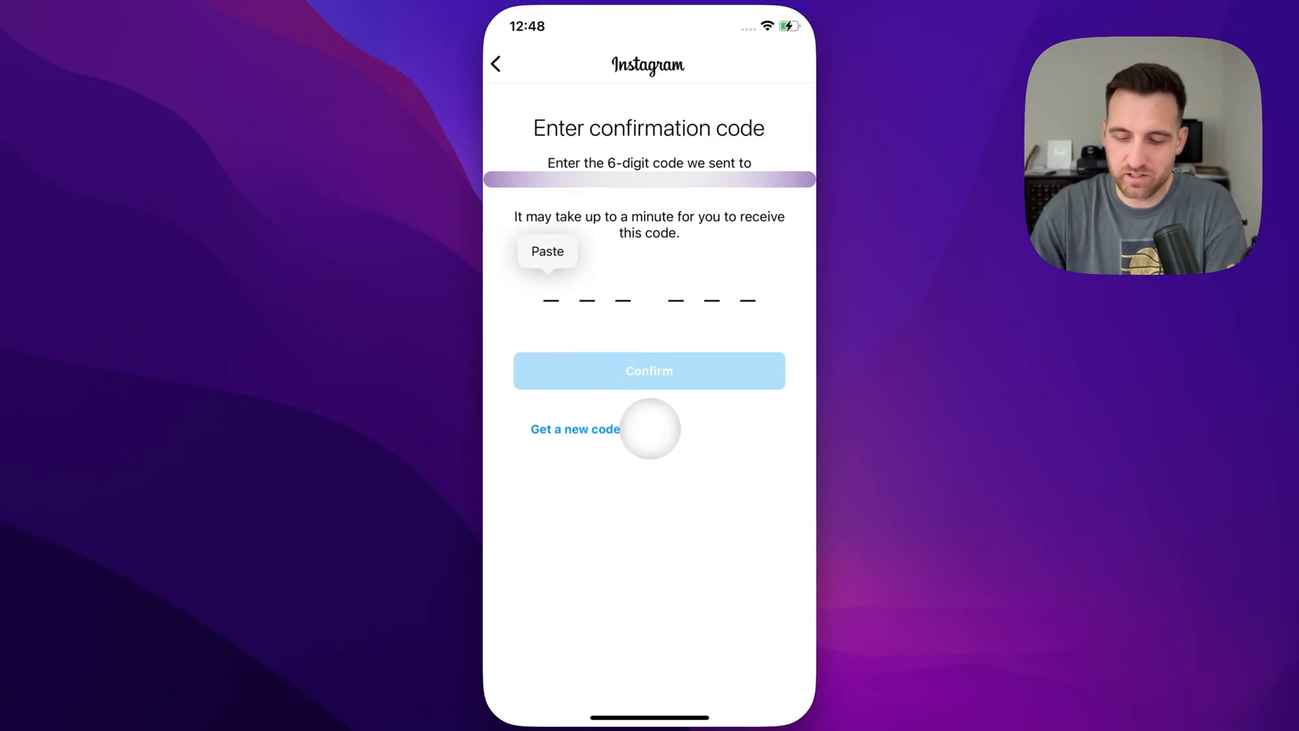
Paste and confirm the 6-digit security code, then reopen Recently deleted to check
{"action": "left_click", "coordinate": [547, 251]}
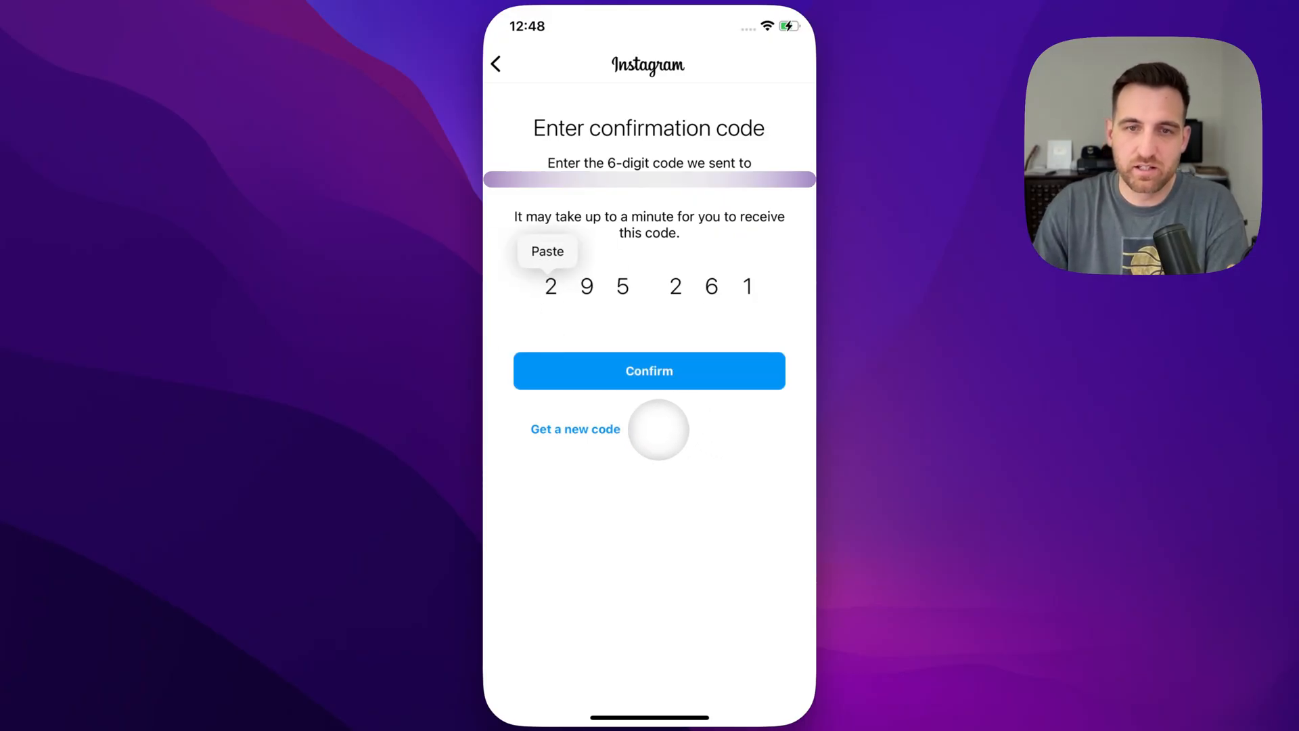
{"action": "left_click", "coordinate": [649, 370]}
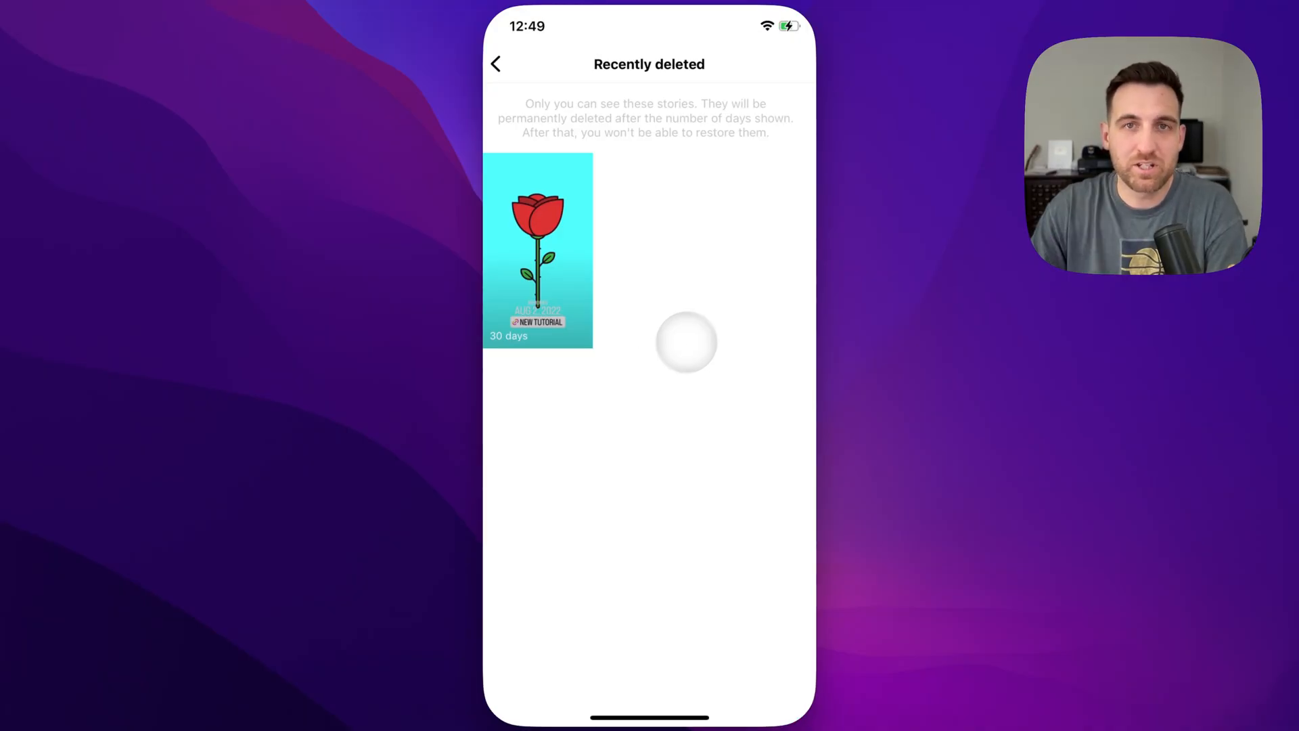
{"action": "left_click", "coordinate": [495, 64]}
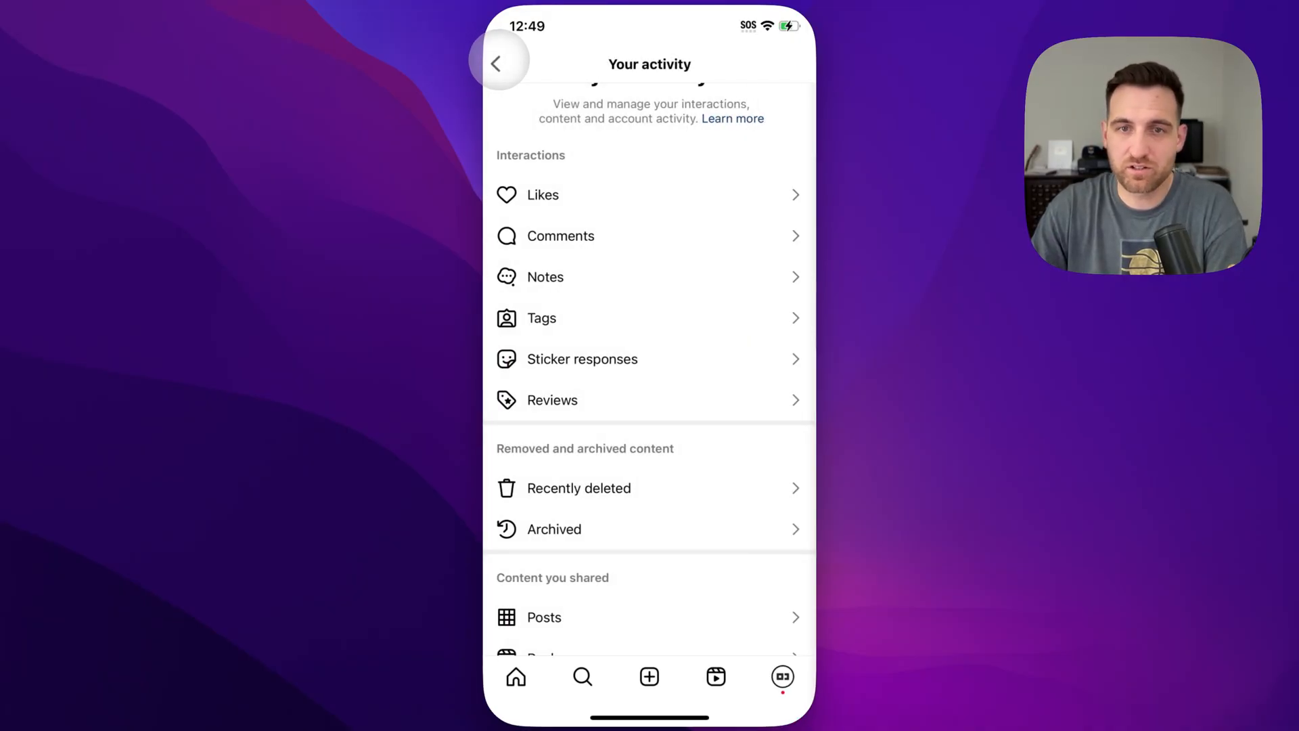
{"action": "left_click", "coordinate": [649, 488]}
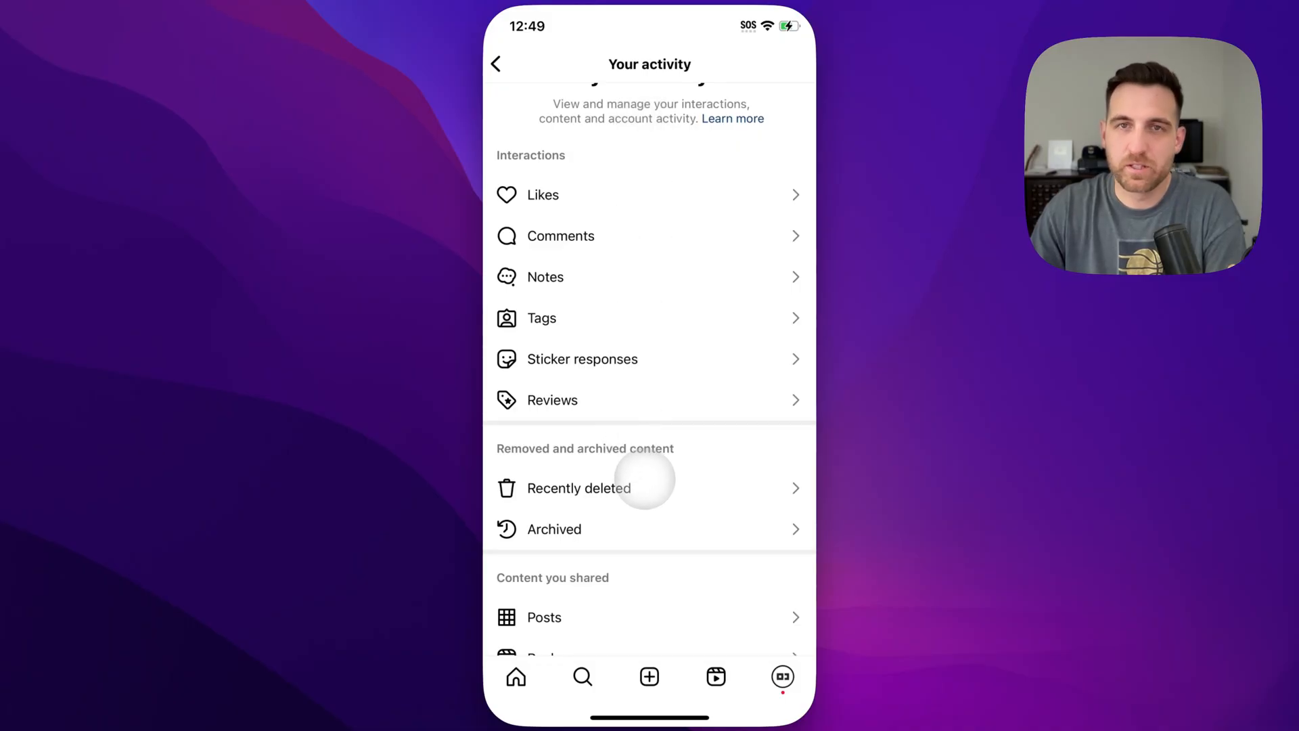